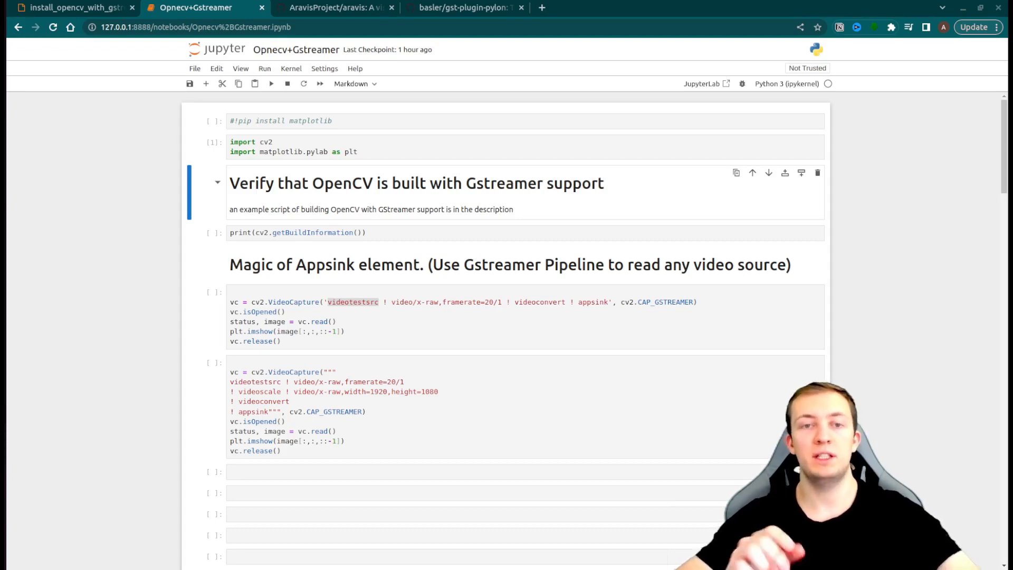
{"action": "mouse_move", "coordinate": [642, 254]}
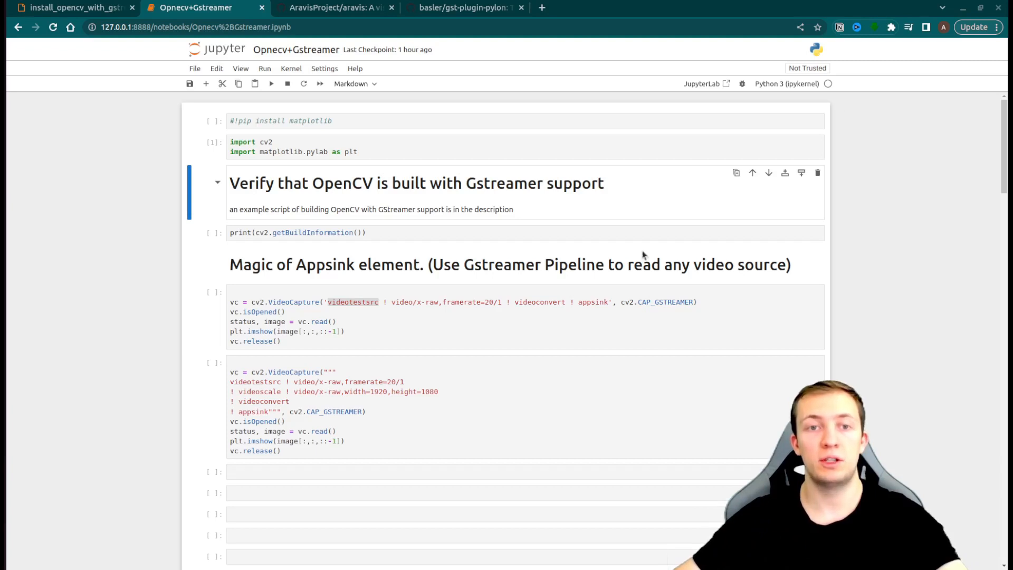
- Run the print(cv2.getBuildInformation()) cell to show OpenCV 4.8.0's configuration
{"action": "left_click", "coordinate": [408, 233]}
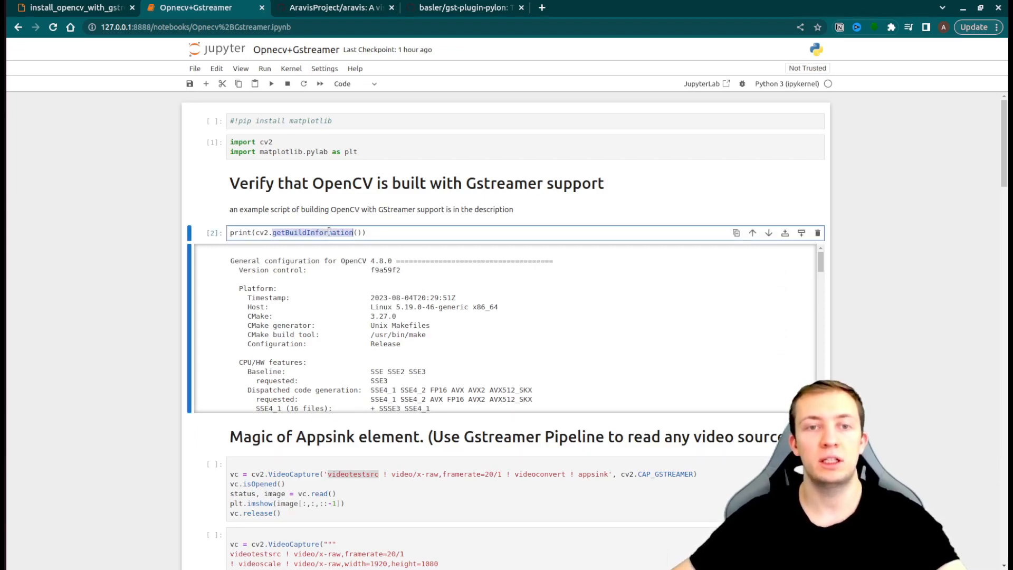
- Scroll the build output to Video I/O, showing GStreamer: YES (1.14.5)
{"action": "scroll", "scroll_direction": "down", "scroll_amount": 3}
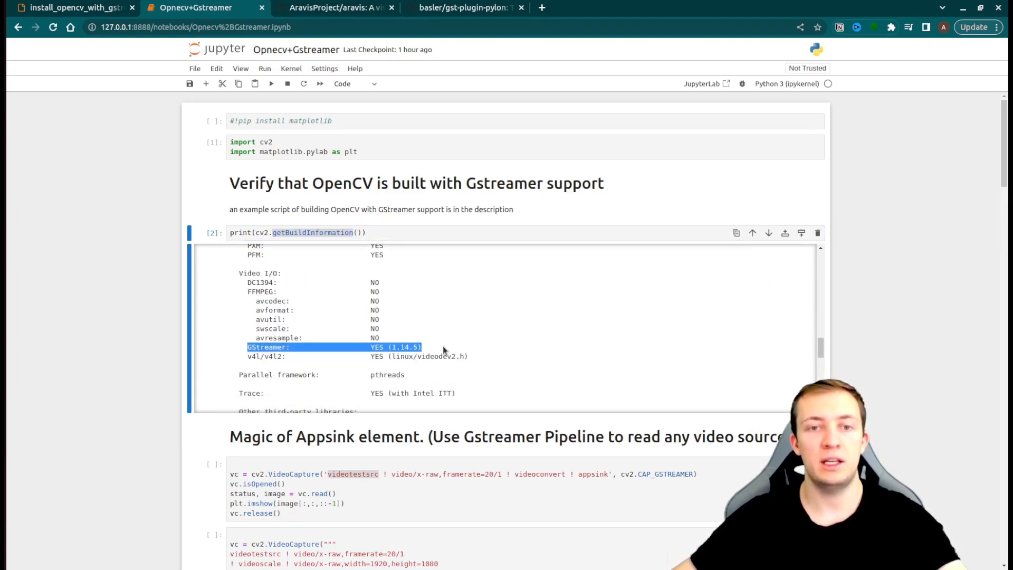
{"action": "mouse_move", "coordinate": [444, 323]}
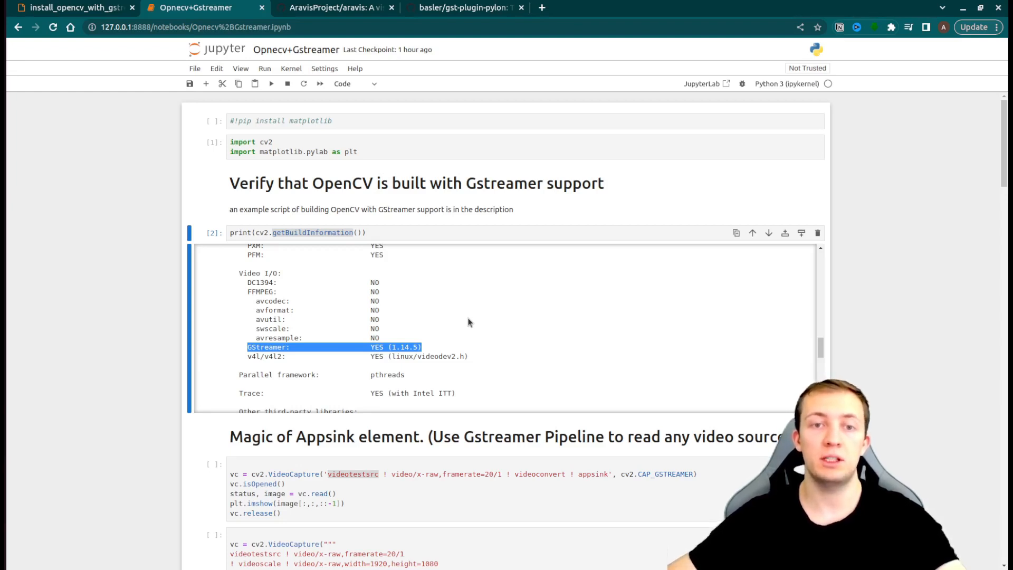
{"action": "mouse_move", "coordinate": [474, 434]}
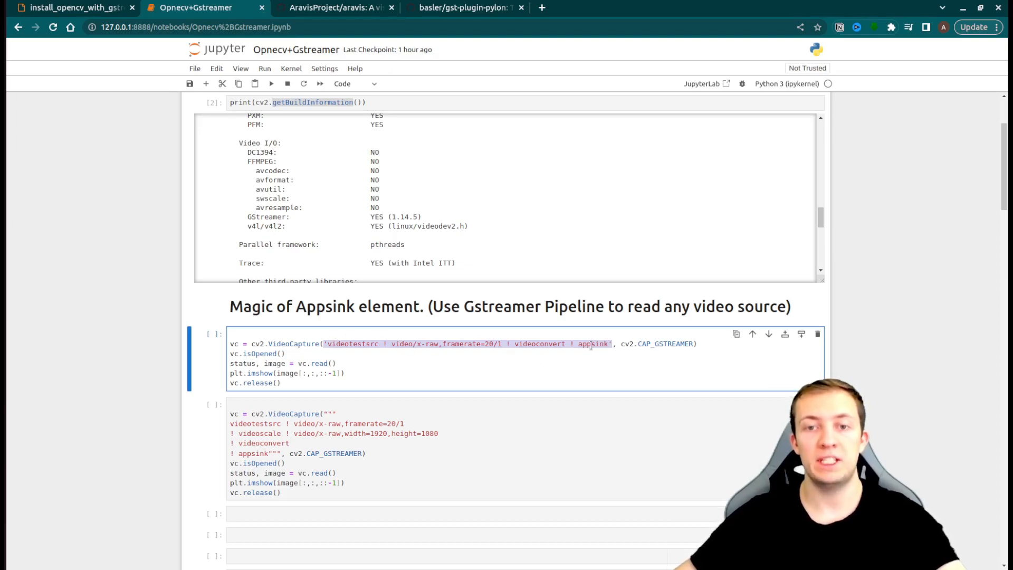
- Run the videotestsrc cells, the second upscaling the colour bars to 1920×1080
{"action": "double_click", "coordinate": [593, 343]}
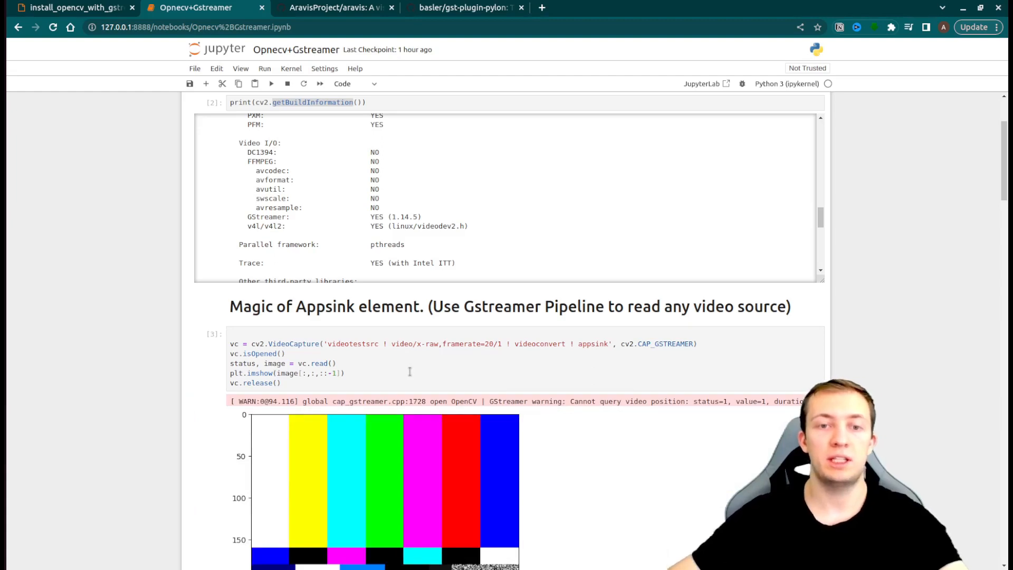
{"action": "scroll", "scroll_direction": "down", "scroll_amount": 3}
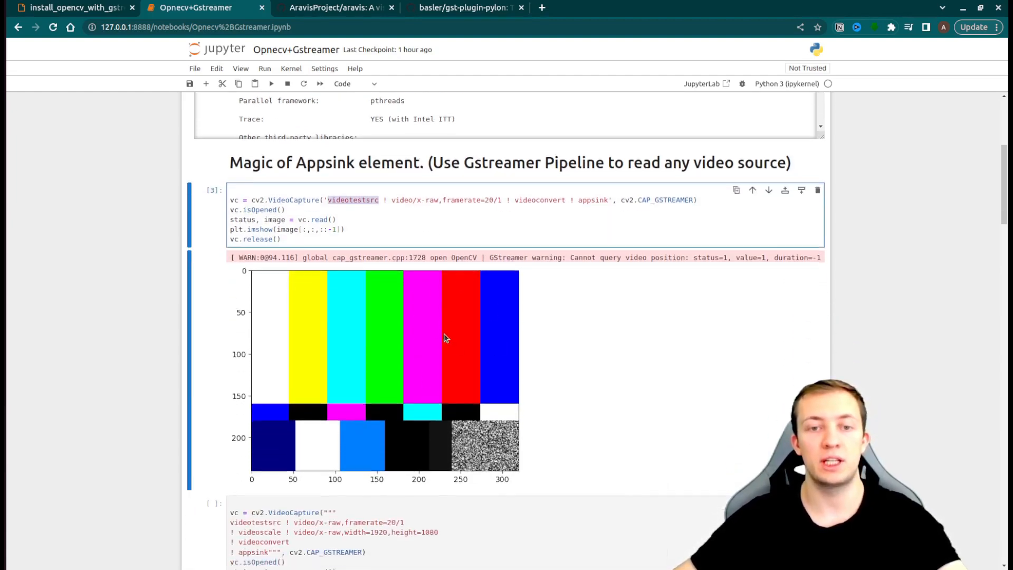
{"action": "scroll", "scroll_direction": "down", "scroll_amount": 3}
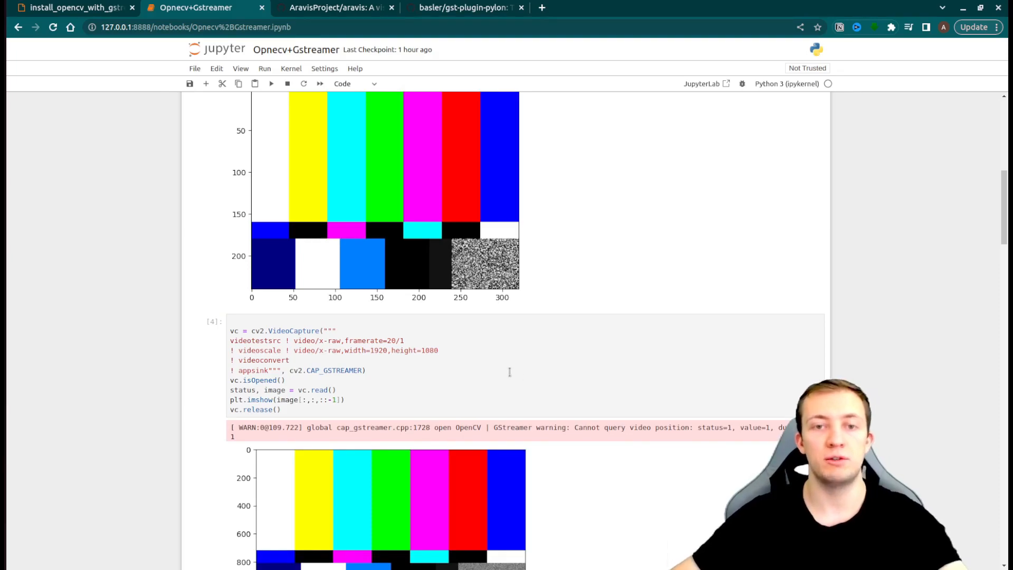
- Scroll to Read remote video and run the Sintel trailer uridecodebin cell
{"action": "scroll", "scroll_direction": "down", "scroll_amount": 3}
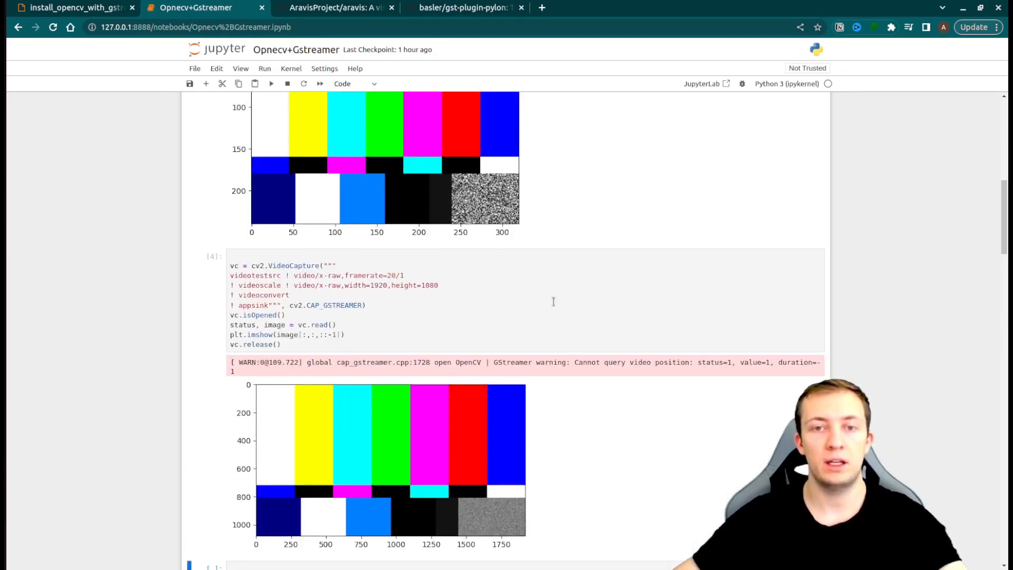
{"action": "scroll", "scroll_direction": "down", "scroll_amount": 3}
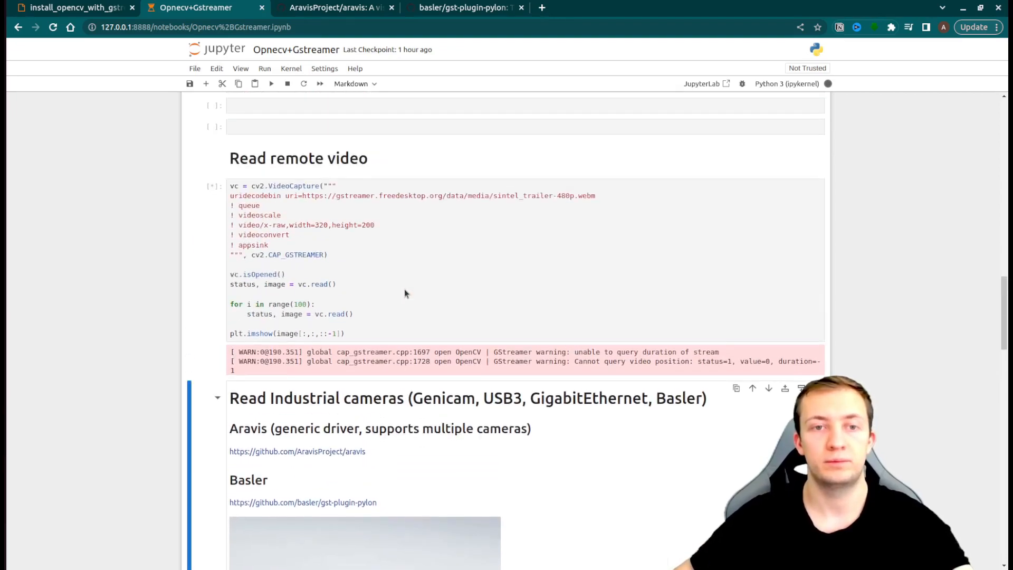
- Let the Sintel cell finish on a 320x200 frame, then scroll toward industrial cameras
{"action": "left_click", "coordinate": [271, 83]}
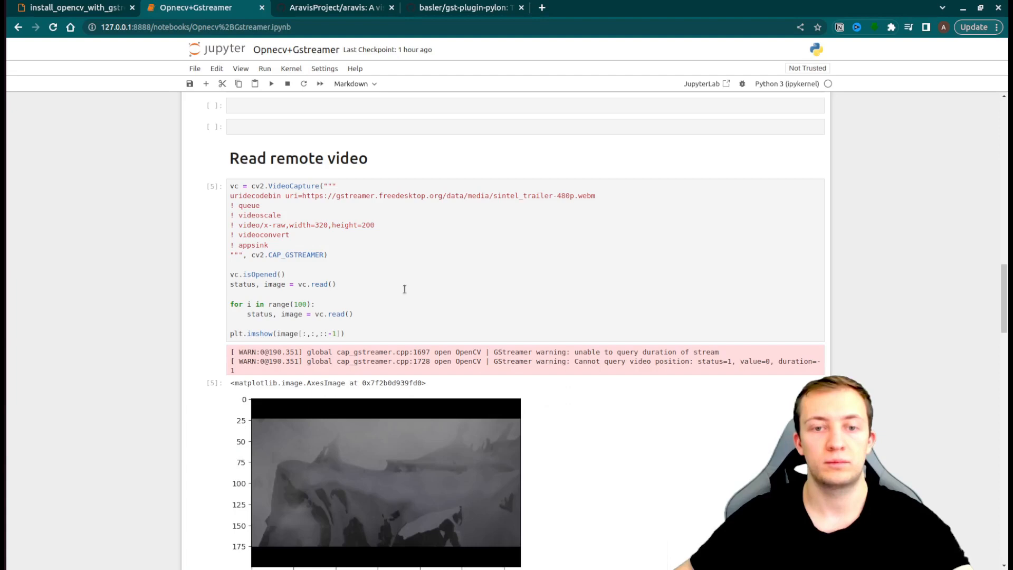
{"action": "scroll", "scroll_direction": "down", "scroll_amount": 3}
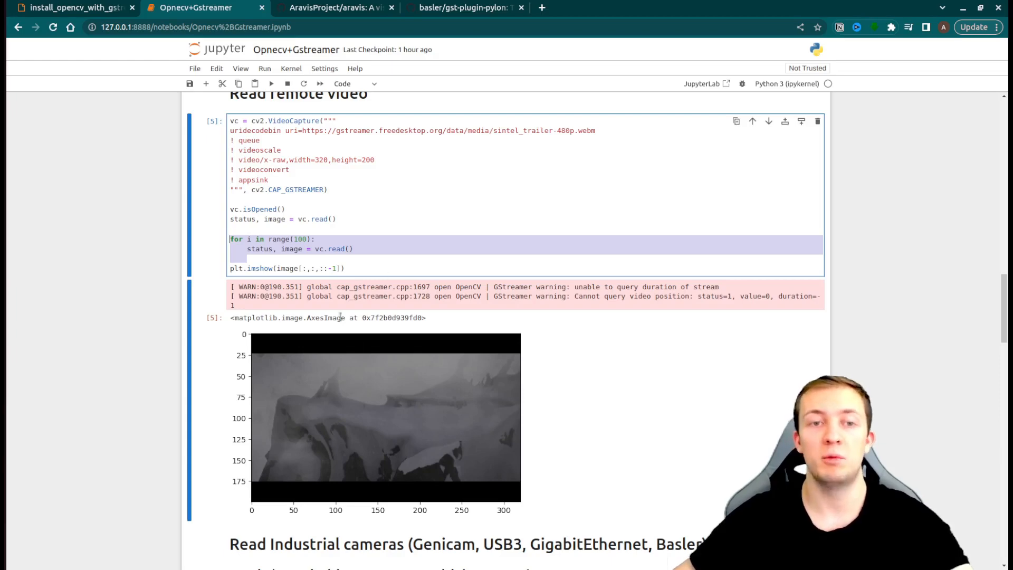
{"action": "mouse_move", "coordinate": [233, 386]}
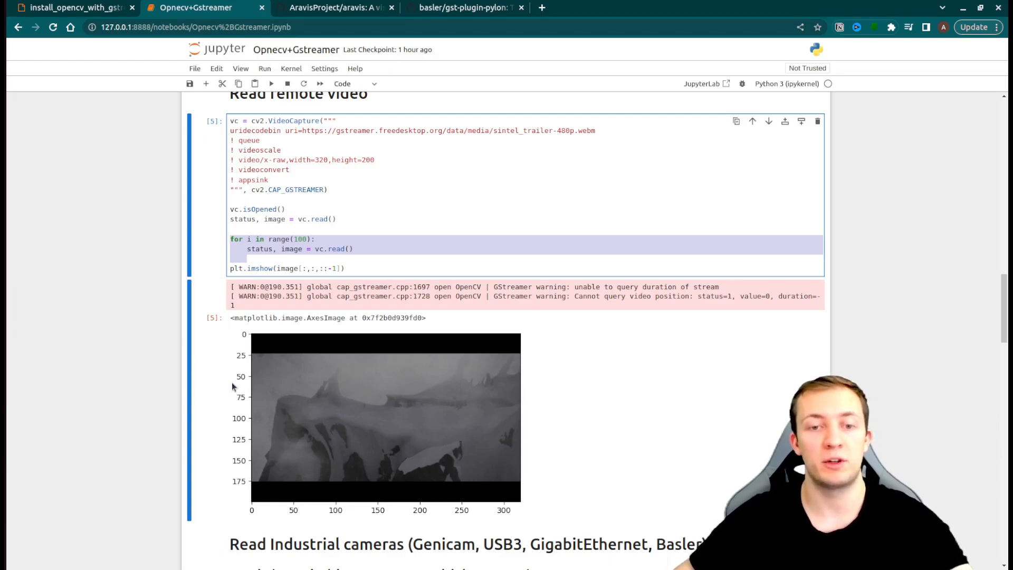
{"action": "scroll", "scroll_direction": "down", "scroll_amount": 3}
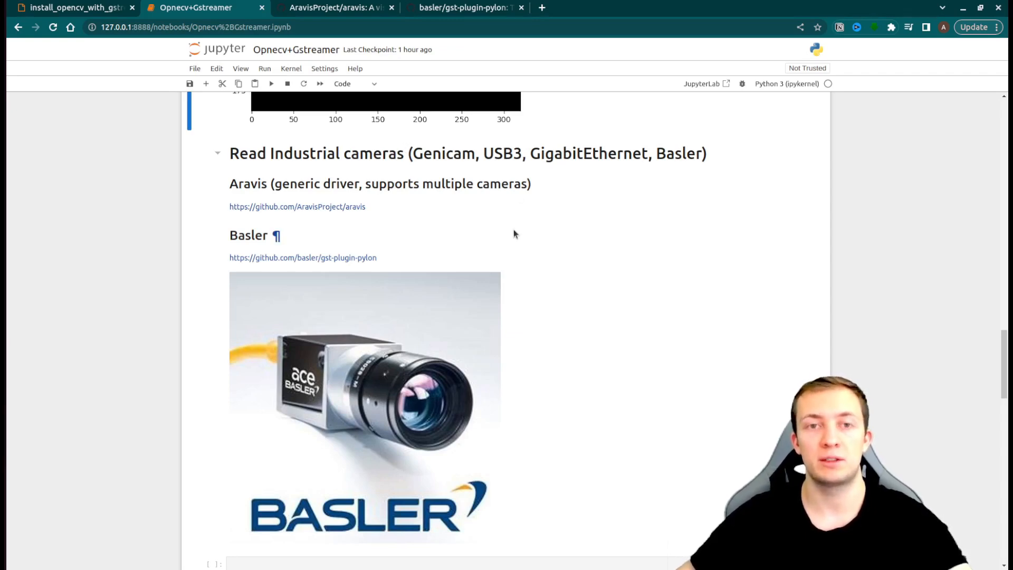
{"action": "mouse_move", "coordinate": [381, 216]}
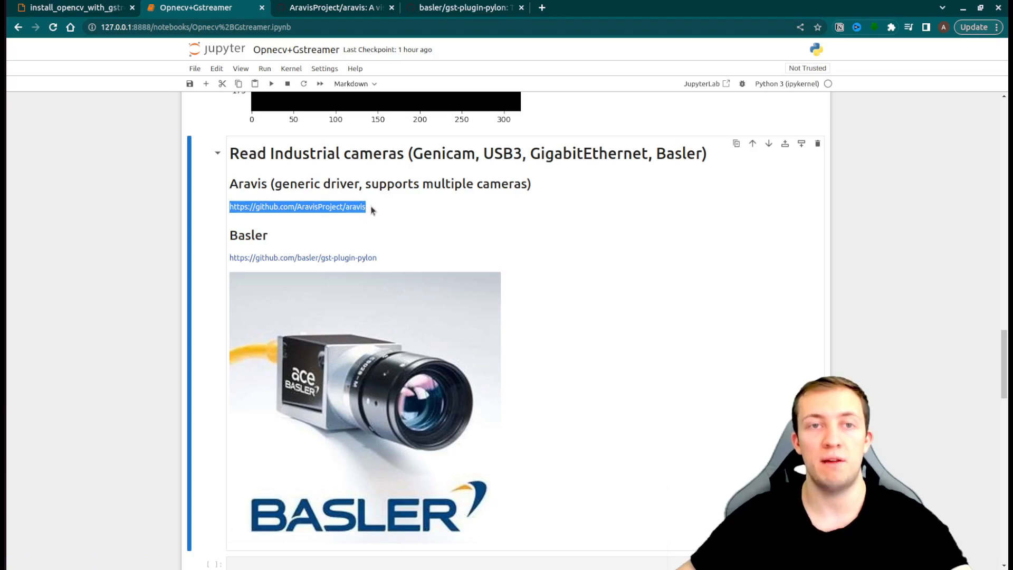
{"action": "left_click", "coordinate": [334, 7]}
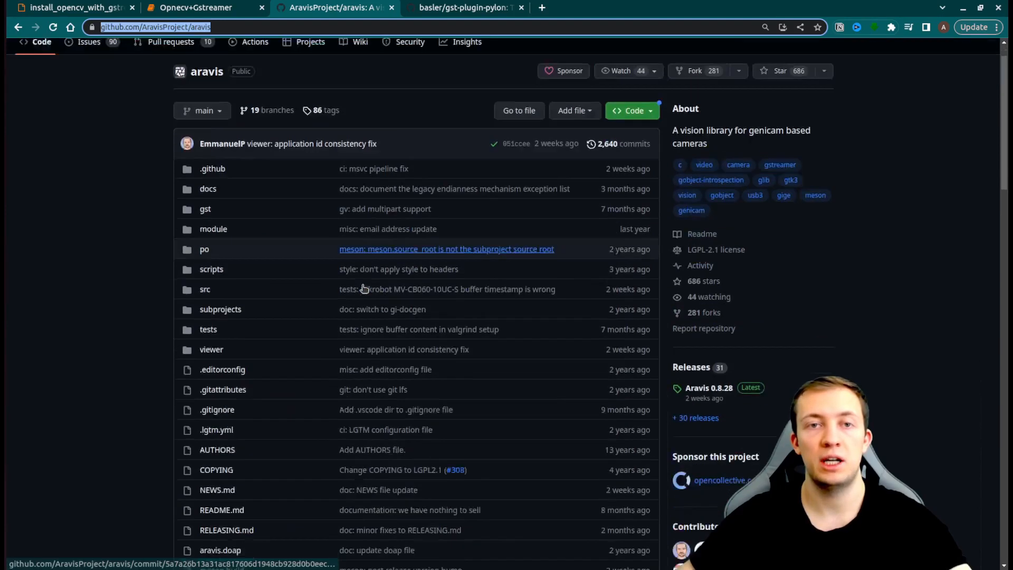
{"action": "left_click", "coordinate": [194, 6]}
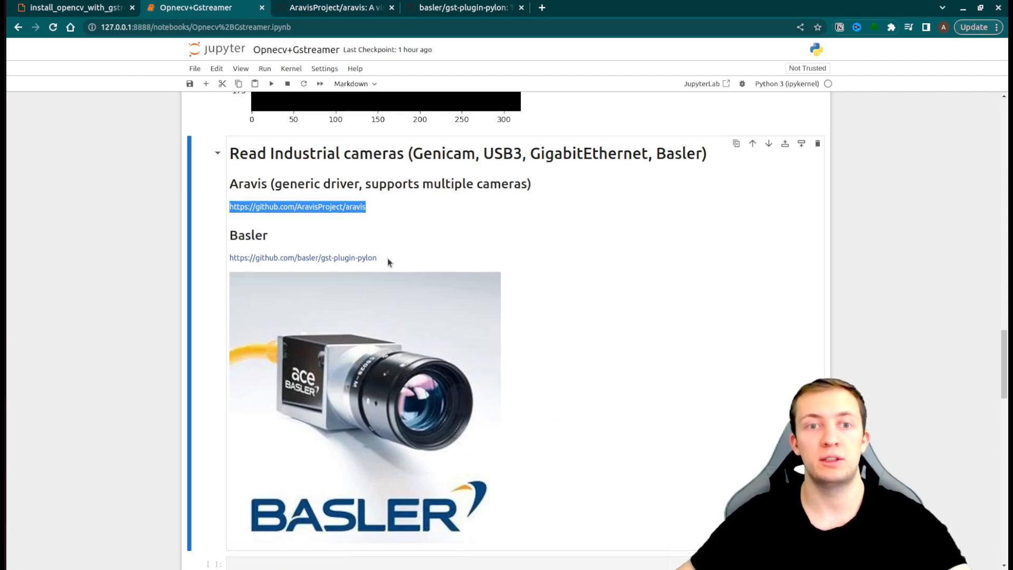
{"action": "mouse_move", "coordinate": [349, 258]}
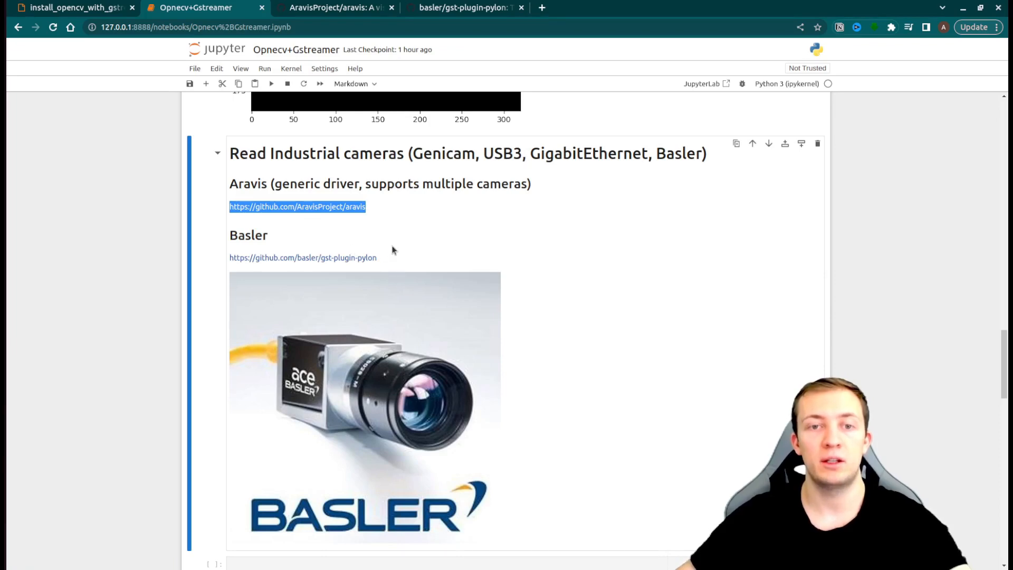
{"action": "mouse_move", "coordinate": [470, 38]}
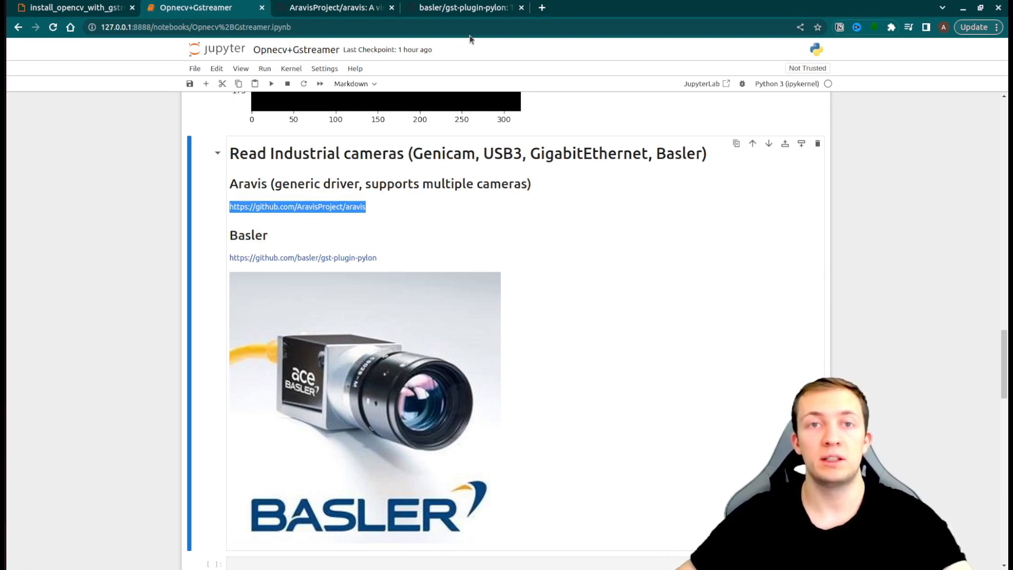
{"action": "mouse_move", "coordinate": [286, 281]}
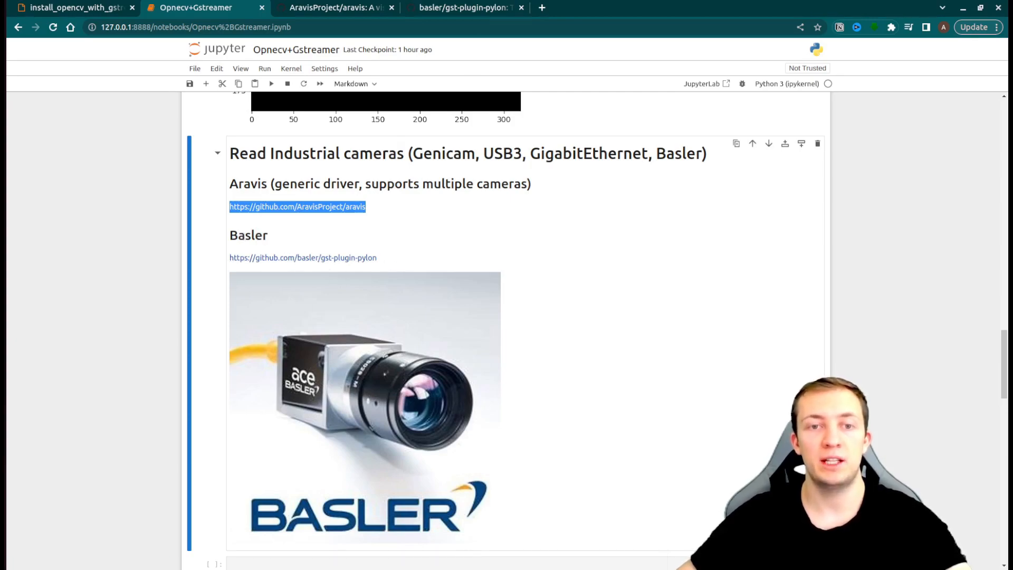
- Browse the Basler gst-plugin-pylon README, marking 'pylonsrc' in its launch example
{"action": "left_click", "coordinate": [463, 7]}
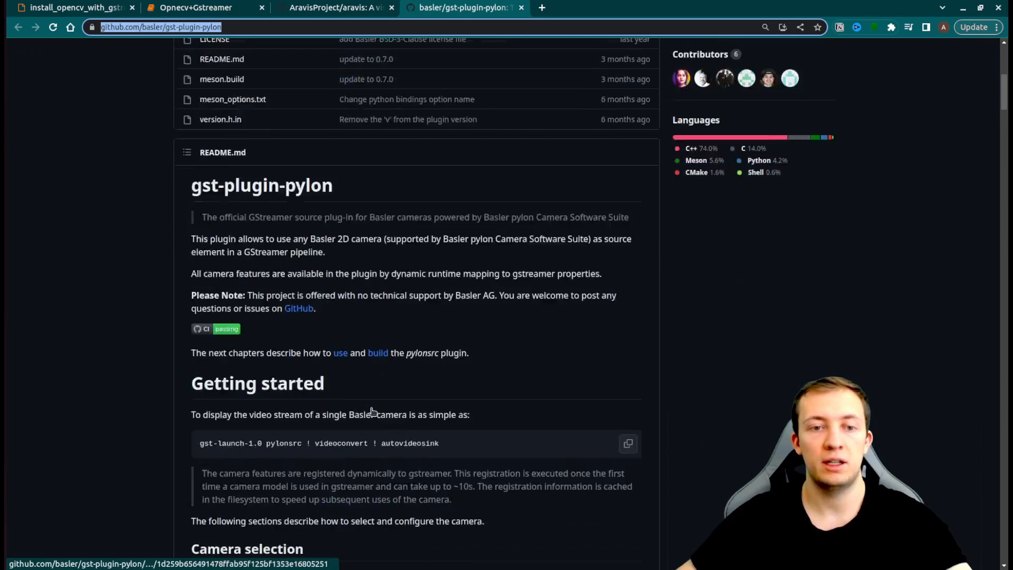
{"action": "scroll", "scroll_direction": "down", "scroll_amount": 3}
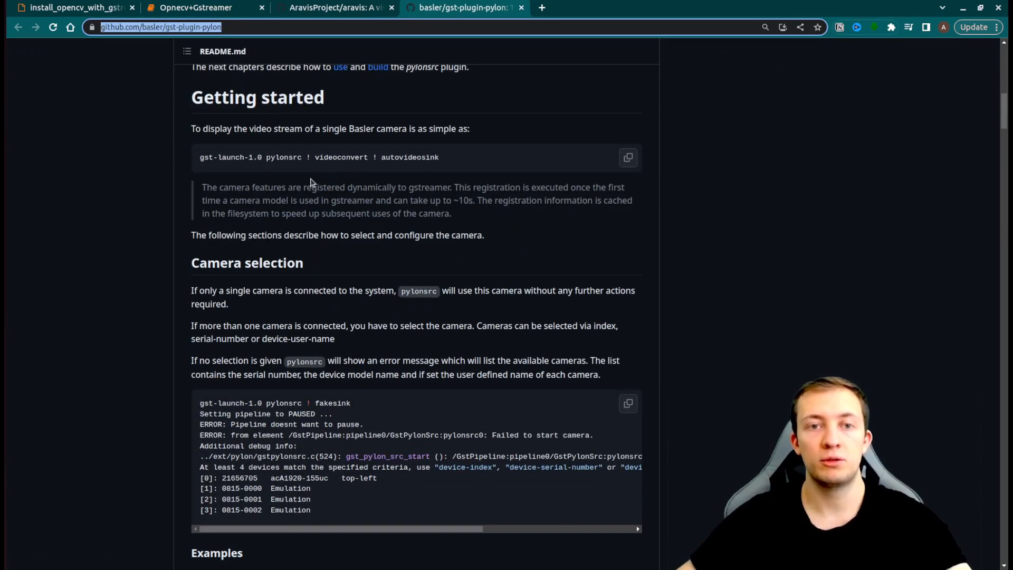
{"action": "mouse_move", "coordinate": [301, 155]}
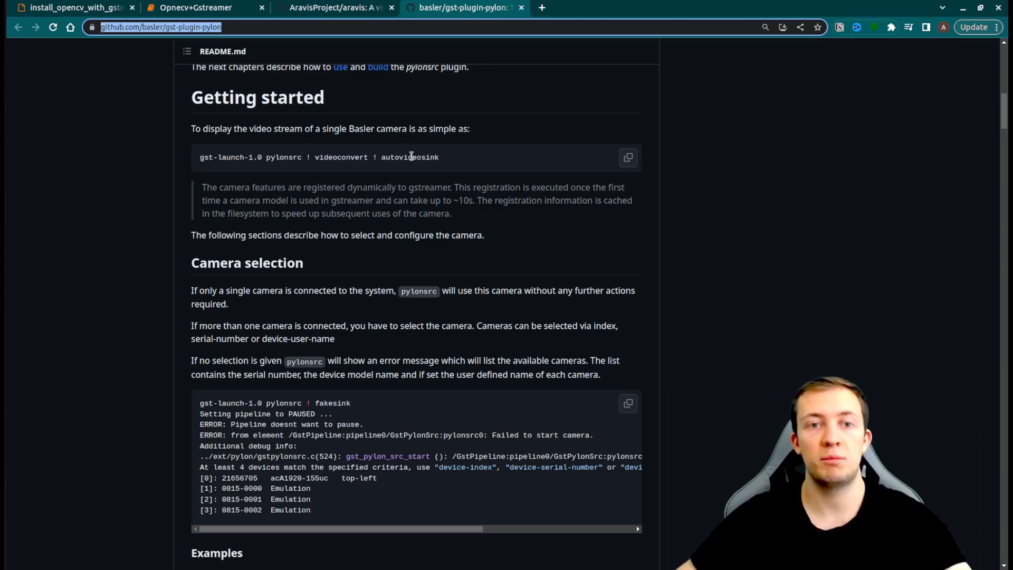
{"action": "mouse_move", "coordinate": [314, 166]}
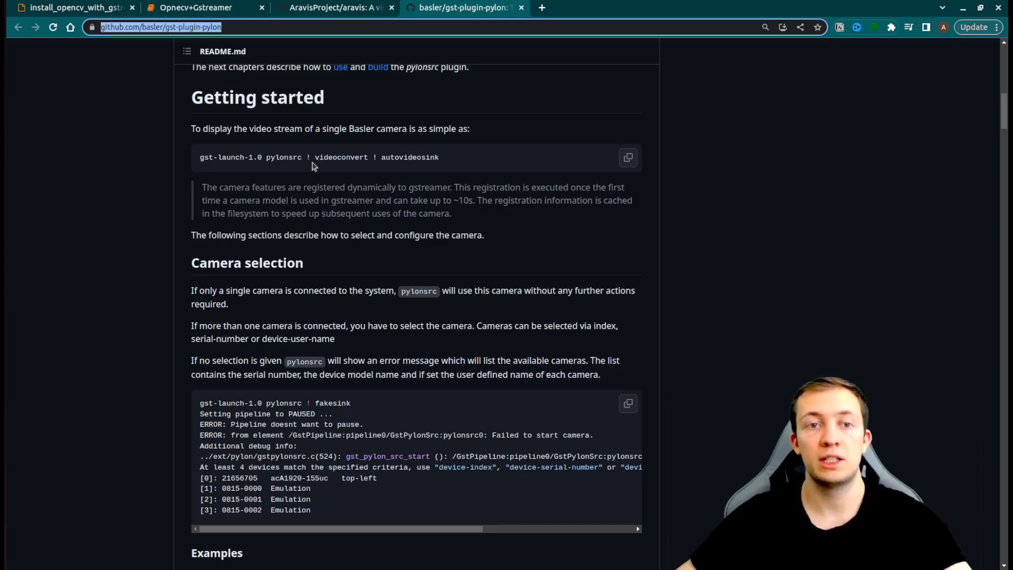
{"action": "double_click", "coordinate": [282, 157]}
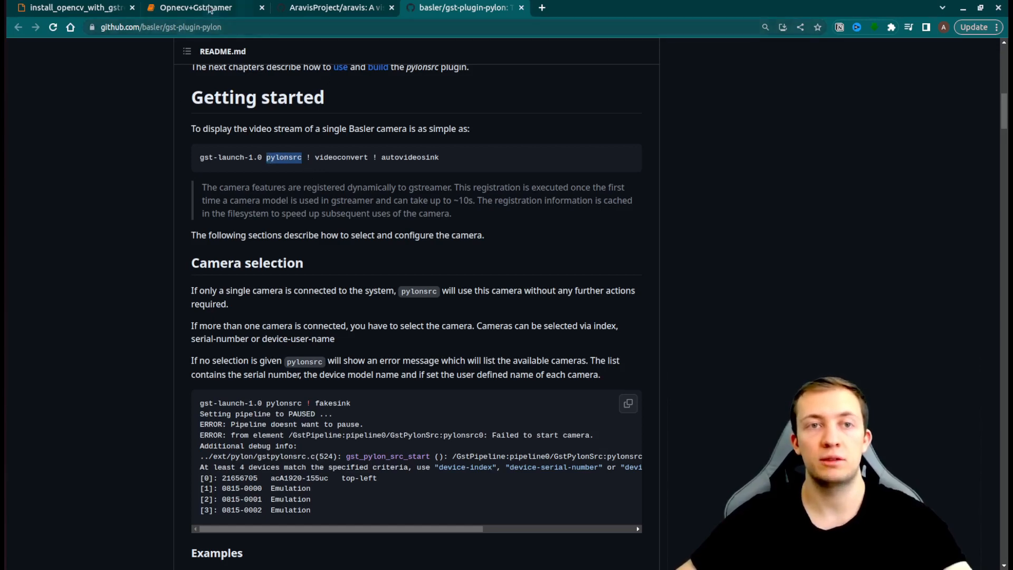
{"action": "mouse_move", "coordinate": [194, 7]}
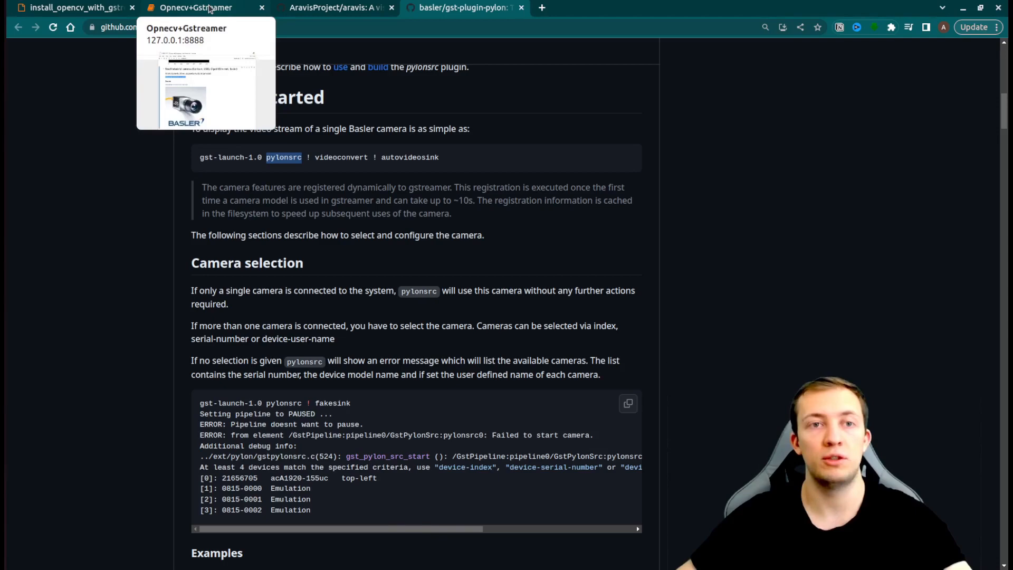
{"action": "left_click", "coordinate": [194, 7]}
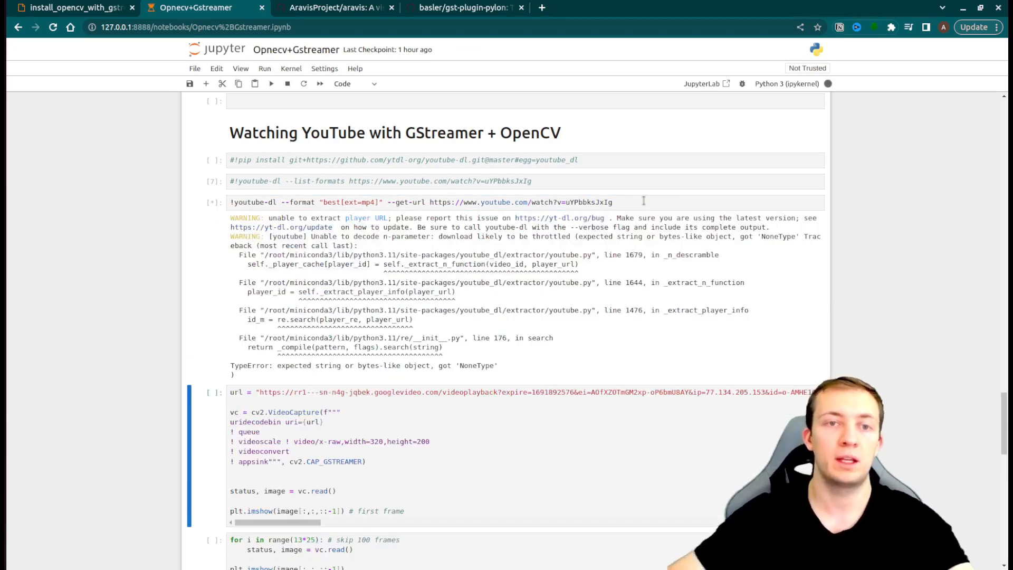
- Run the youtube-dl and VideoCapture cells, showing the green MPA approval frame
{"action": "scroll", "scroll_direction": "down", "scroll_amount": 3}
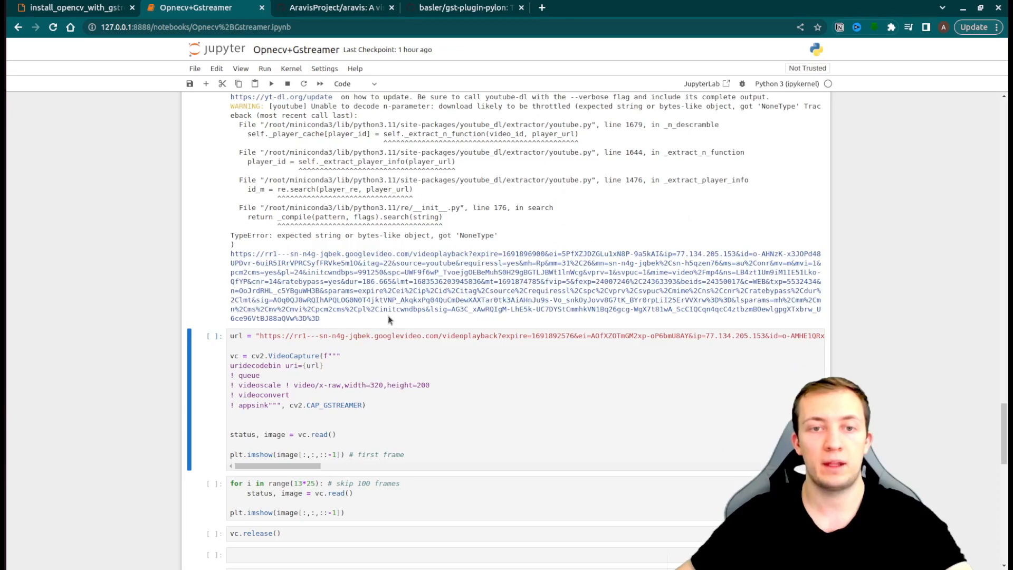
{"action": "mouse_move", "coordinate": [232, 253]}
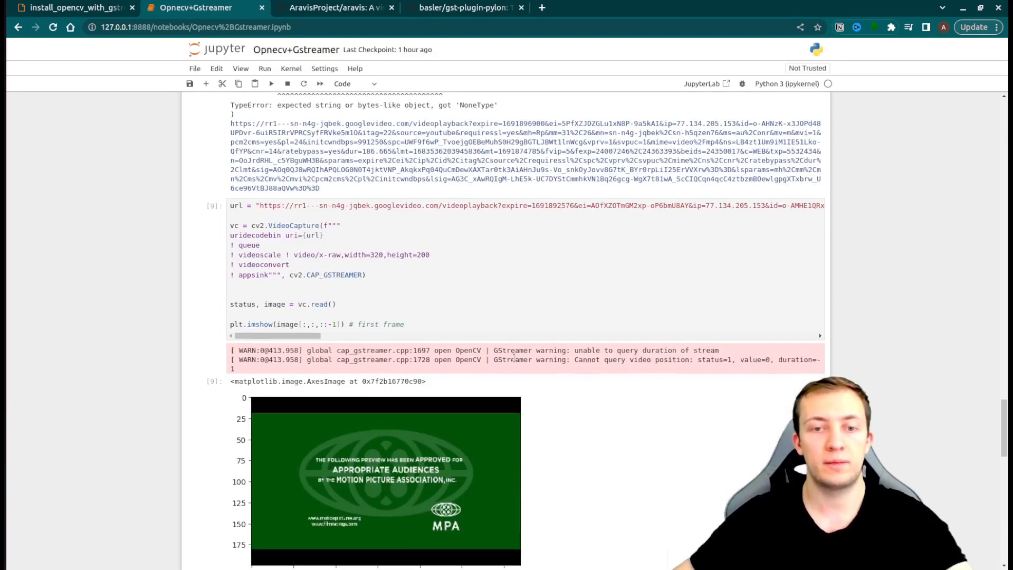
- Run the frame-skip loop showing a later frame, then release the capture
{"action": "scroll", "scroll_direction": "down", "scroll_amount": 3}
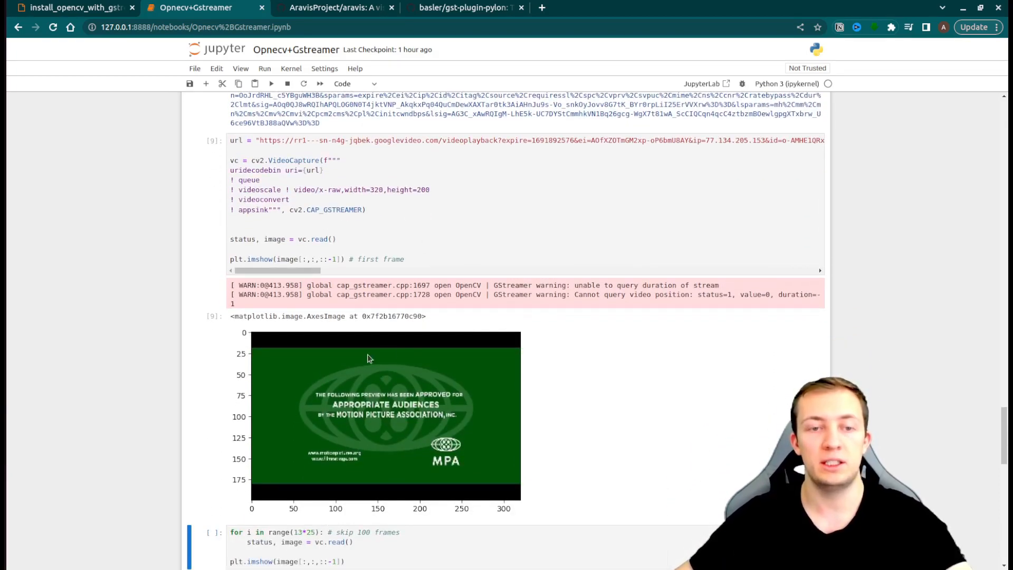
{"action": "scroll", "scroll_direction": "down", "scroll_amount": 3}
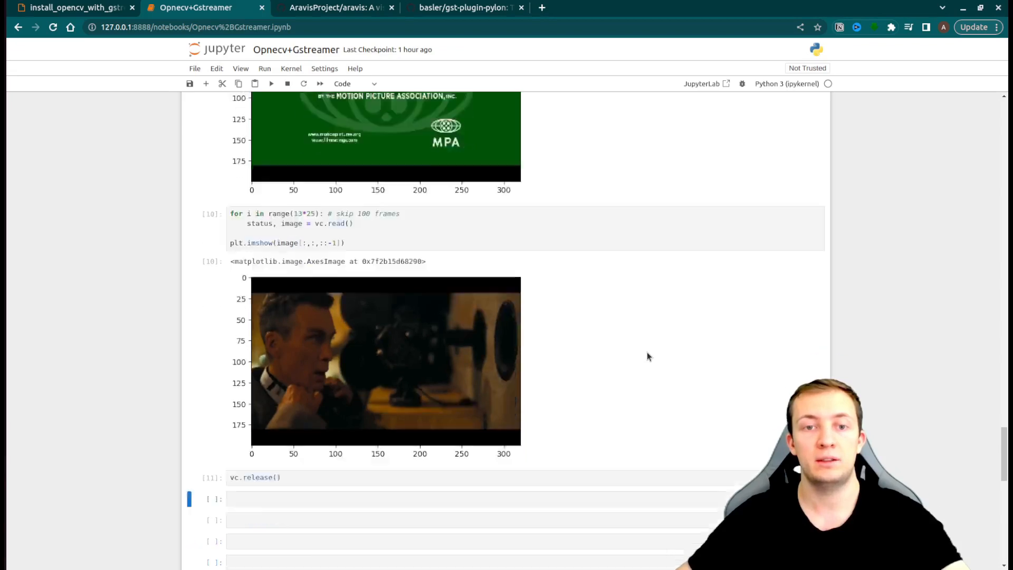
- Scroll past empty cells to the [Bonus] Low FPS parking-occupation section
{"action": "scroll", "scroll_direction": "down", "scroll_amount": 3}
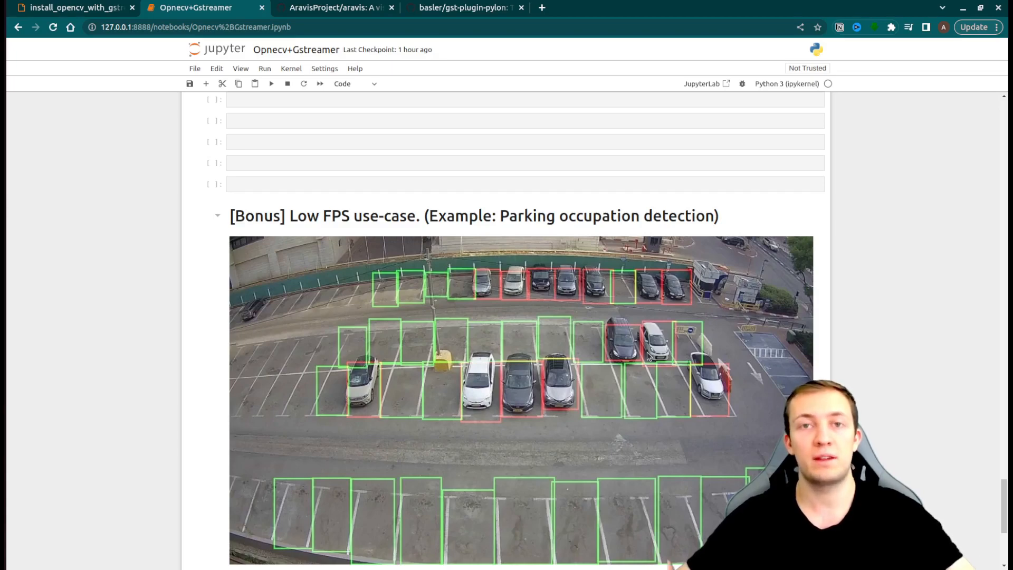
{"action": "scroll", "scroll_direction": "down", "scroll_amount": 3}
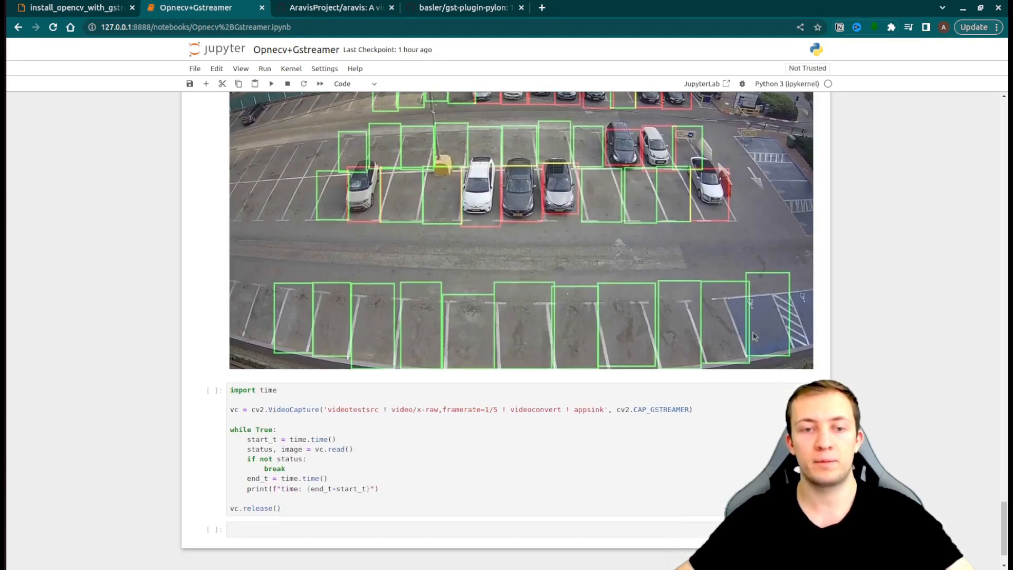
- Run the 1/5-framerate timing loop cell, which prints its first frame read time
{"action": "scroll", "scroll_direction": "down", "scroll_amount": 3}
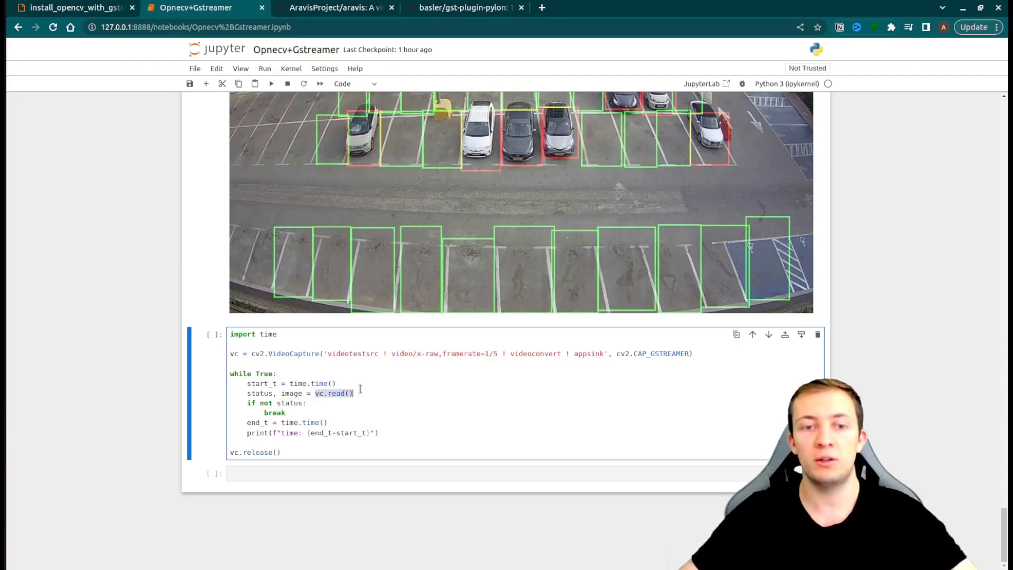
{"action": "double_click", "coordinate": [588, 354]}
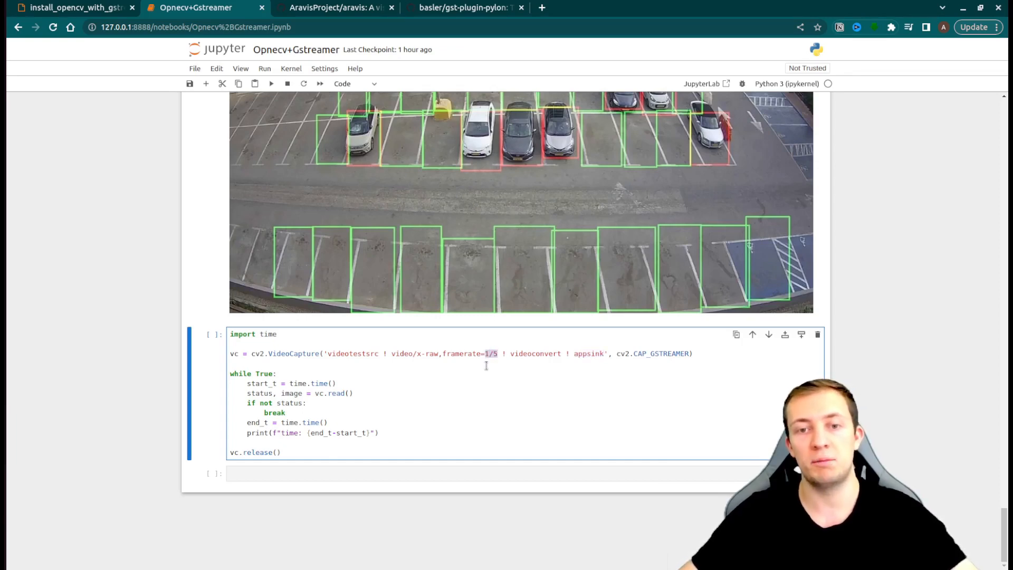
{"action": "mouse_move", "coordinate": [458, 387]}
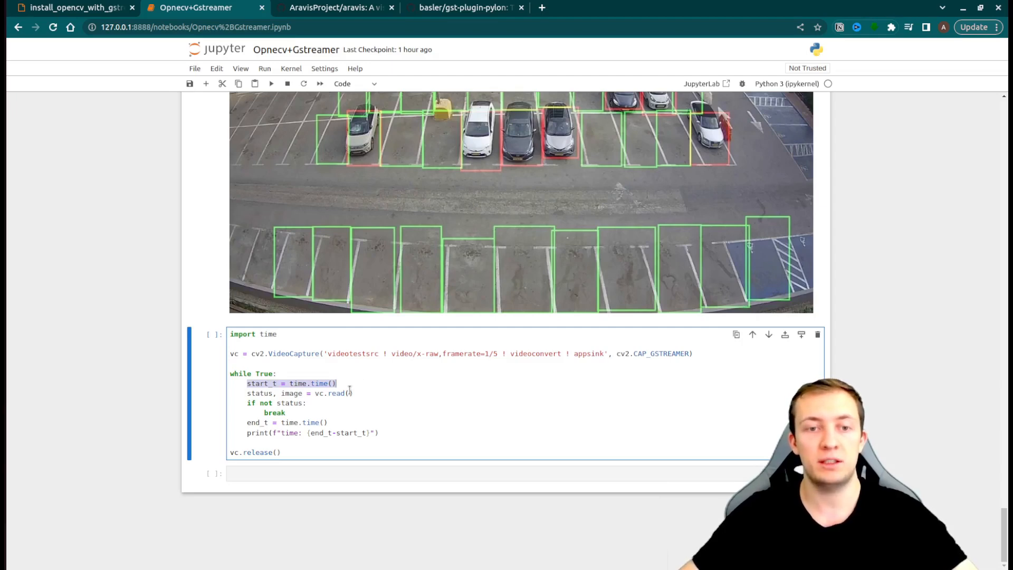
{"action": "left_click", "coordinate": [355, 393]}
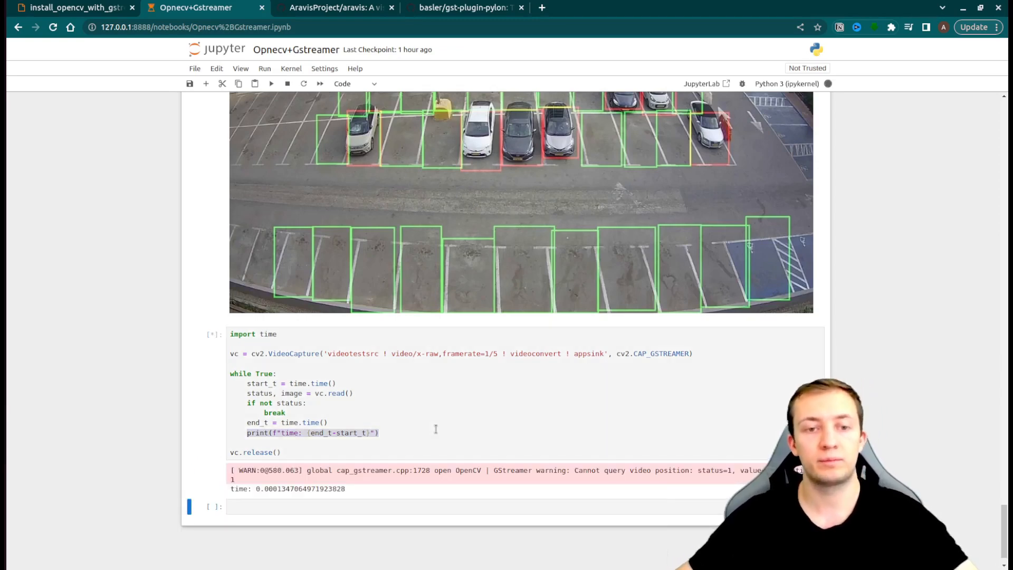
- Watch the loop print roughly 5-second read times, then interrupt the kernel to stop it
{"action": "scroll", "scroll_direction": "down", "scroll_amount": 3}
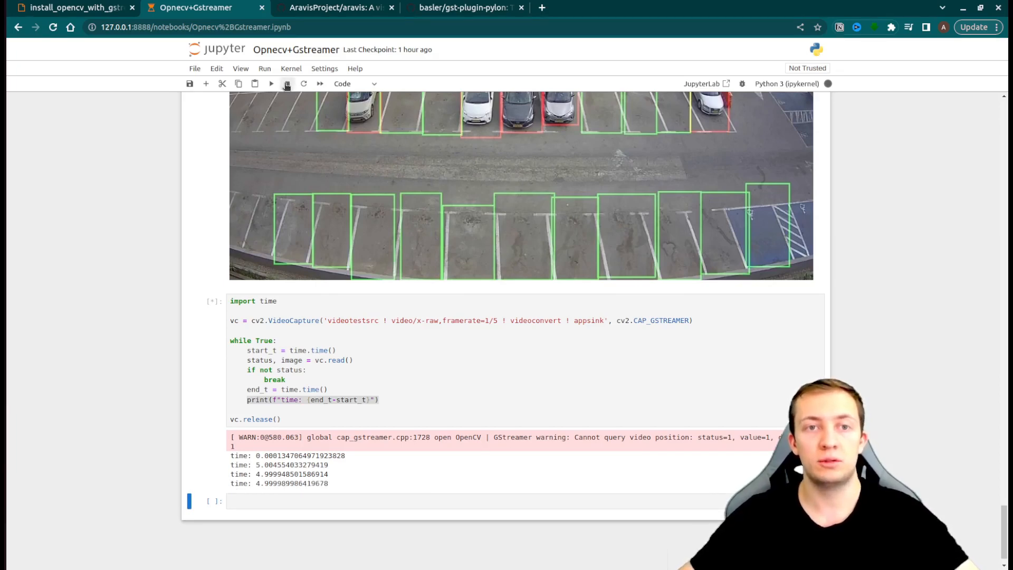
{"action": "left_click", "coordinate": [286, 84]}
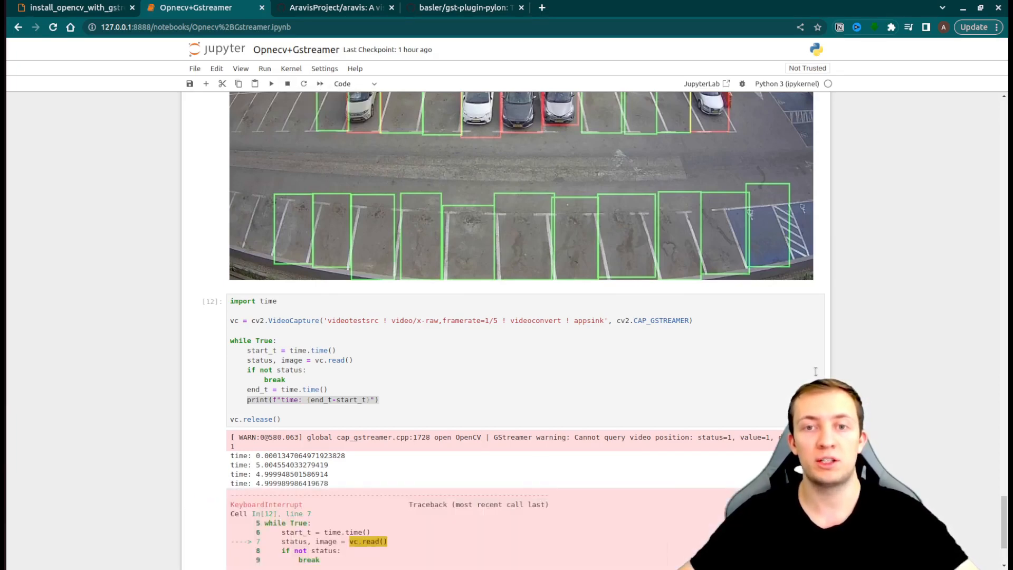